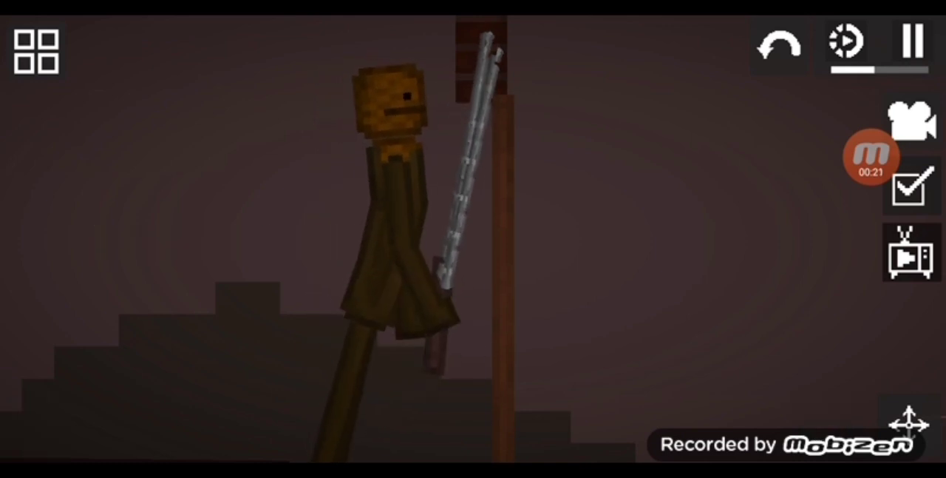
- Spawn the pumpkin and melon ragdolls and pose them by the stairs and brick ruins
click(871, 157)
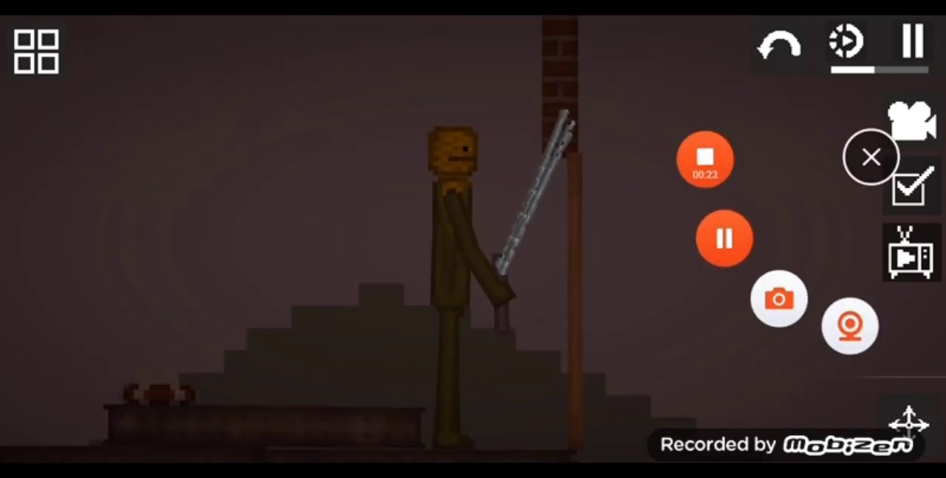
click(871, 157)
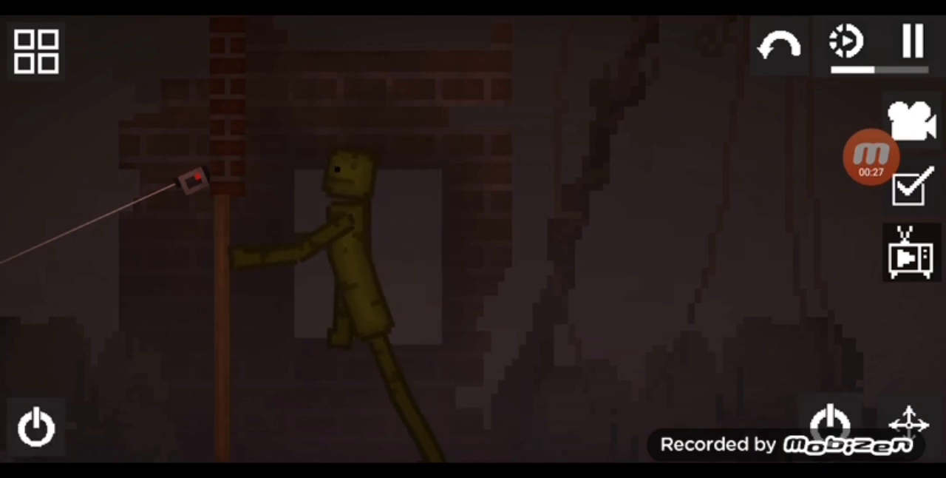
click(870, 157)
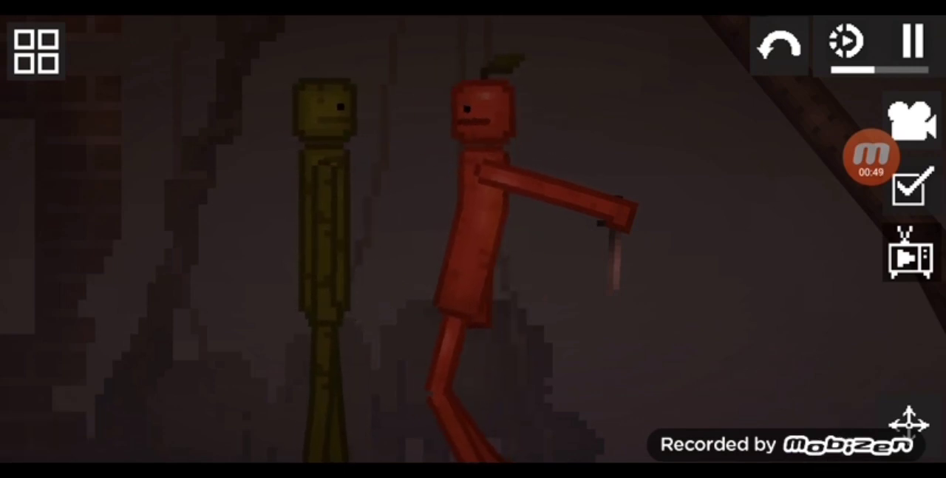
- Drive the apple ragdoll into the melon until it collapses, with the pumpkin walking over
click(871, 157)
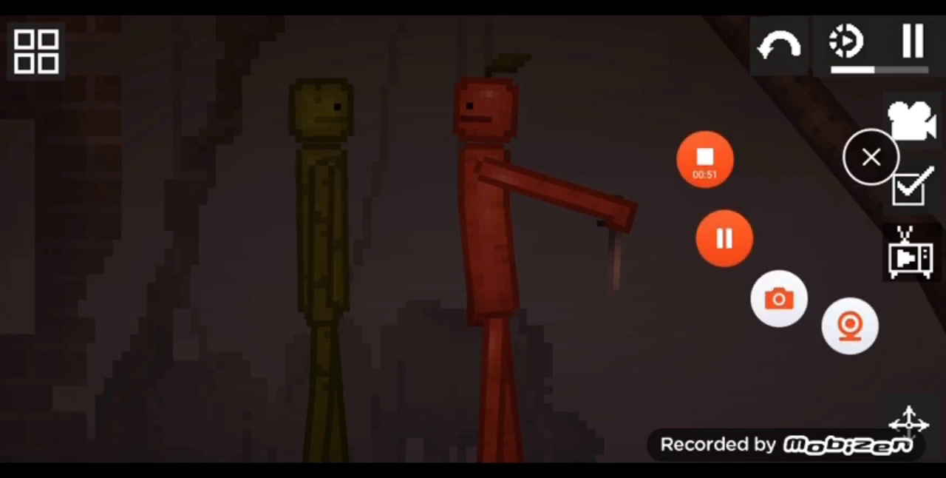
click(871, 157)
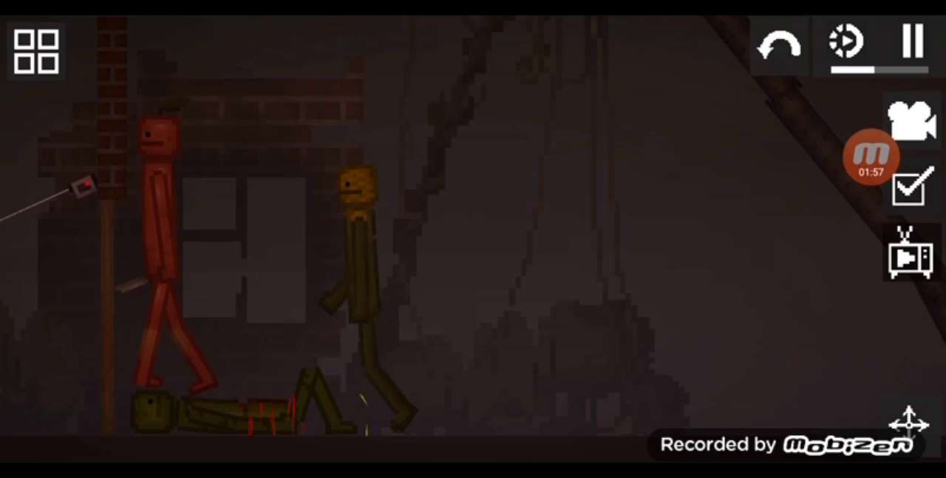
click(873, 157)
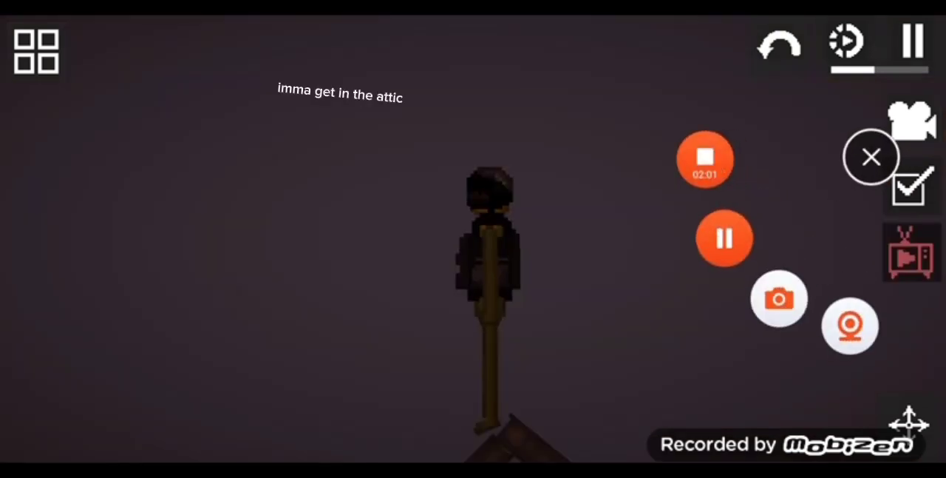
- Lift the dark-headed ragdoll onto the attic floor beside the crate, barrel and guns
click(871, 157)
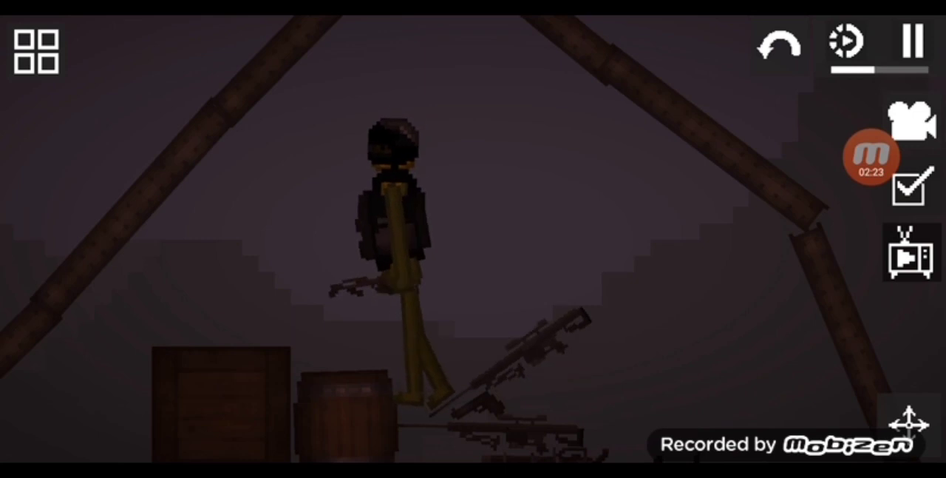
click(873, 156)
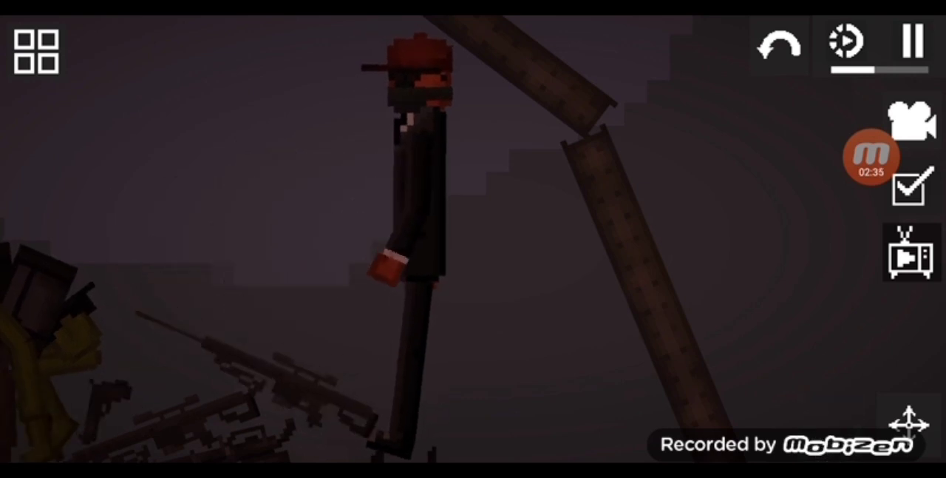
- Bring the red-capped suited ragdoll down the beams to stand beside the pumpkin ragdoll
click(871, 156)
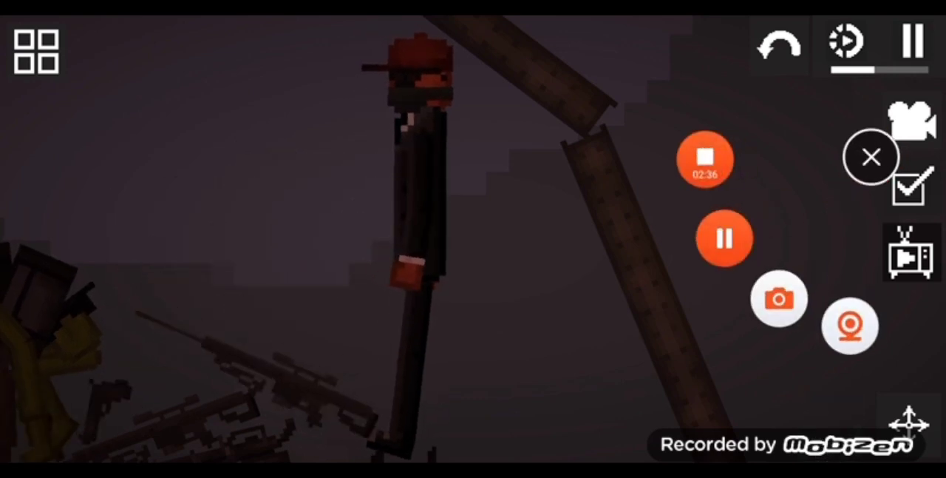
click(870, 156)
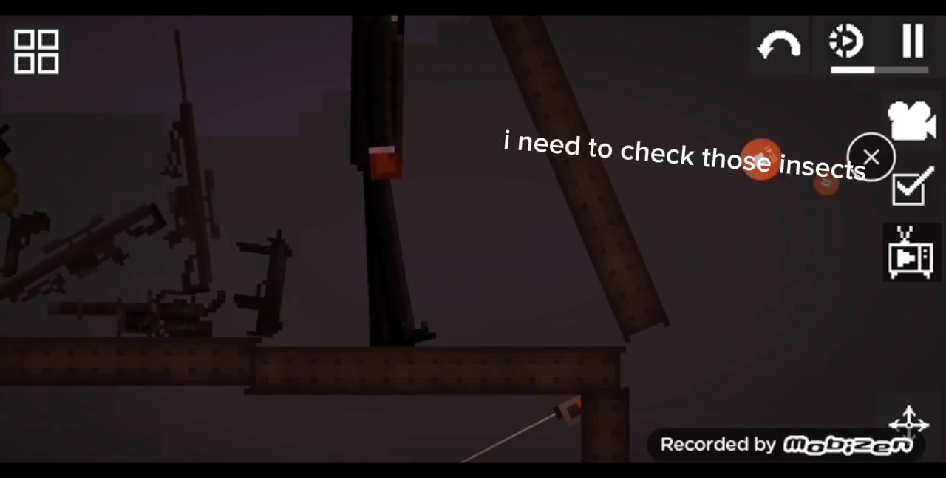
click(908, 43)
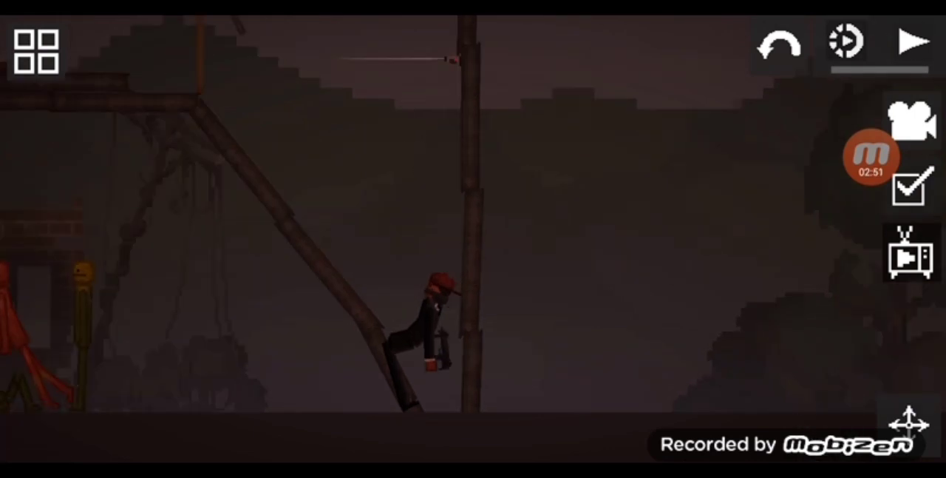
click(913, 43)
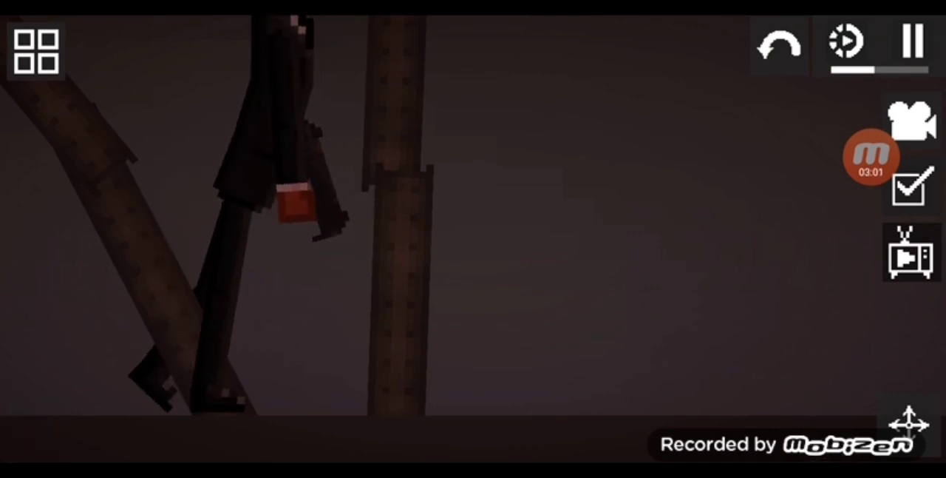
click(872, 155)
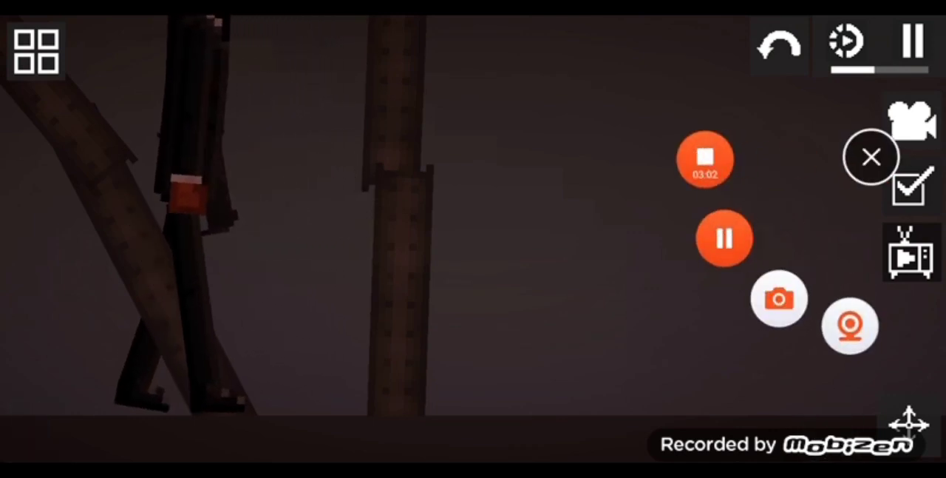
click(871, 157)
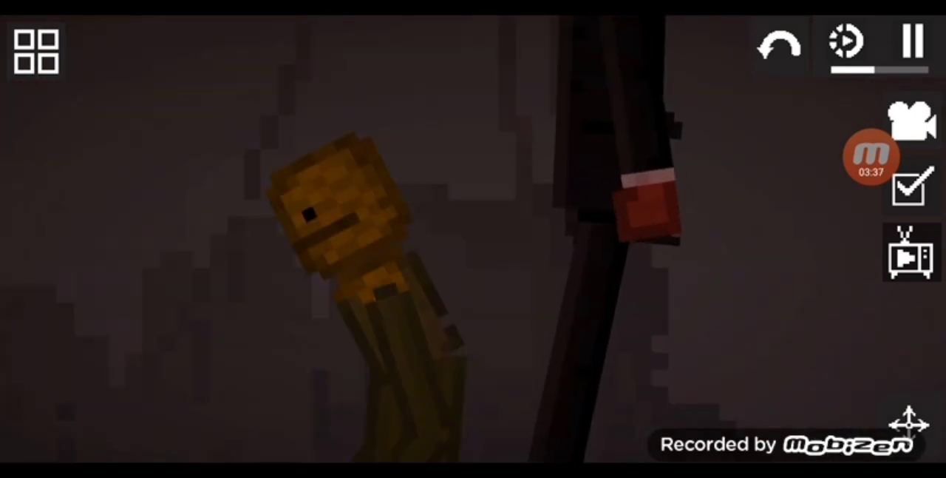
- Pause the scene with melon and apple lying beside the slumped pumpkin and suited figure
click(911, 42)
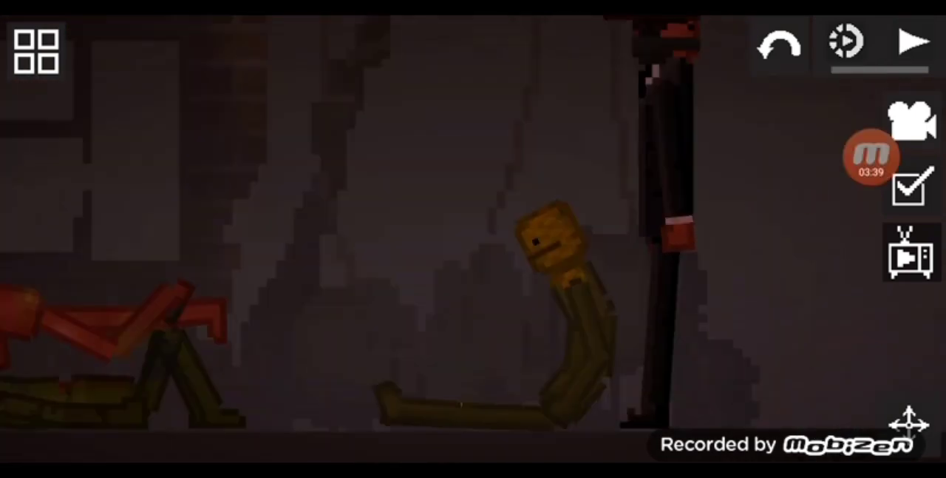
click(34, 50)
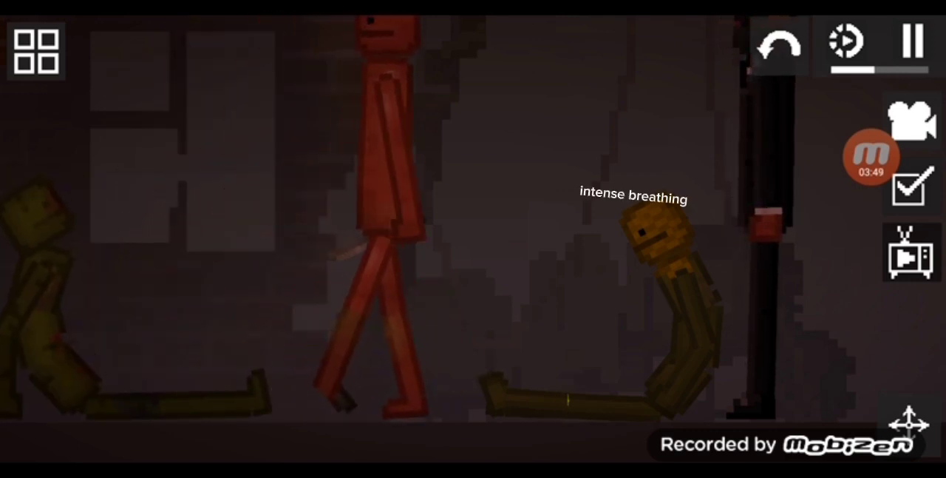
- Resume the scene, stand the apple ragdoll up and raise the melon to face it
click(871, 155)
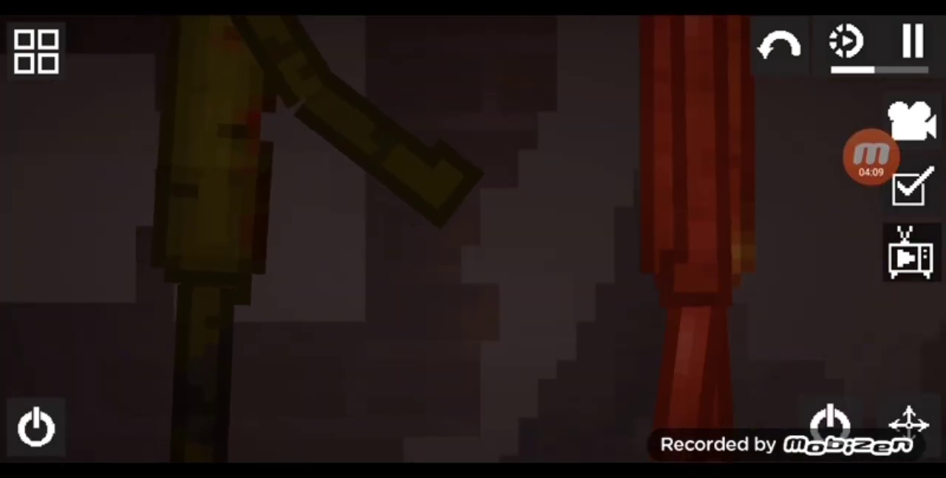
click(871, 157)
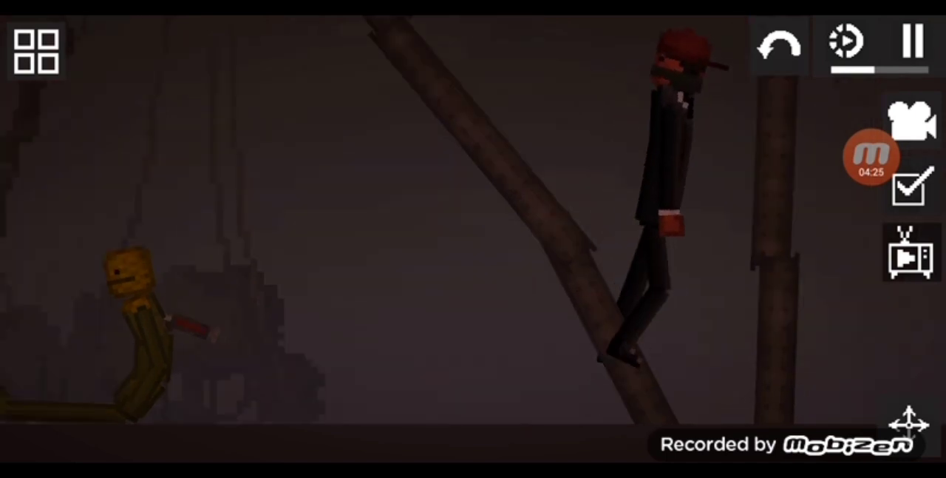
- Lay the suited ragdoll on the platform with melon, apple, pumpkin and top-hat ragdolls below
click(870, 156)
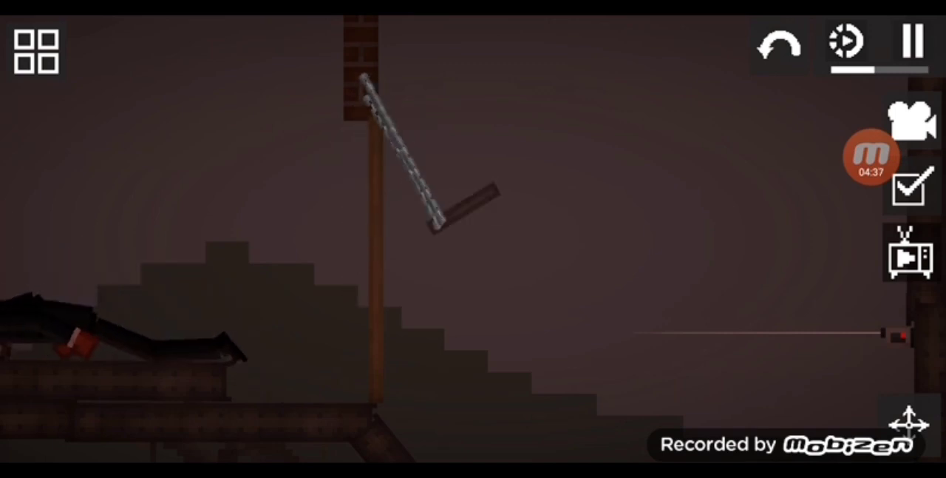
click(911, 41)
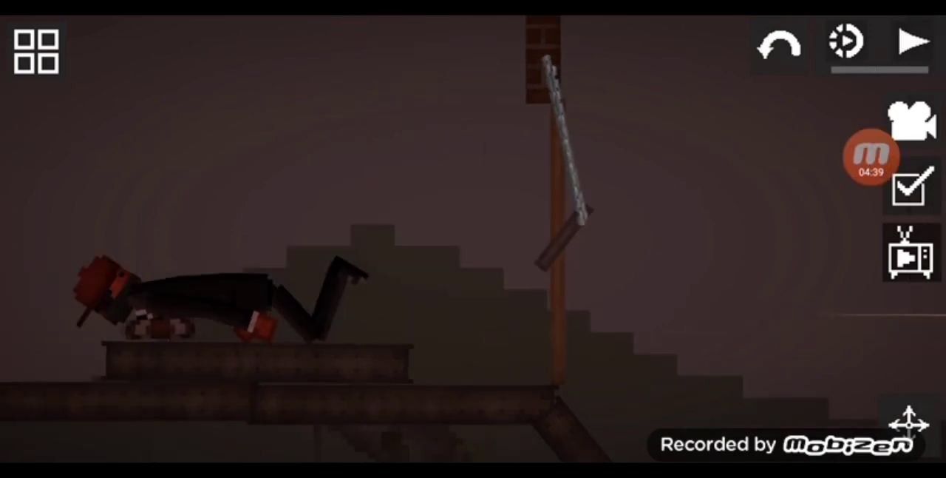
click(911, 41)
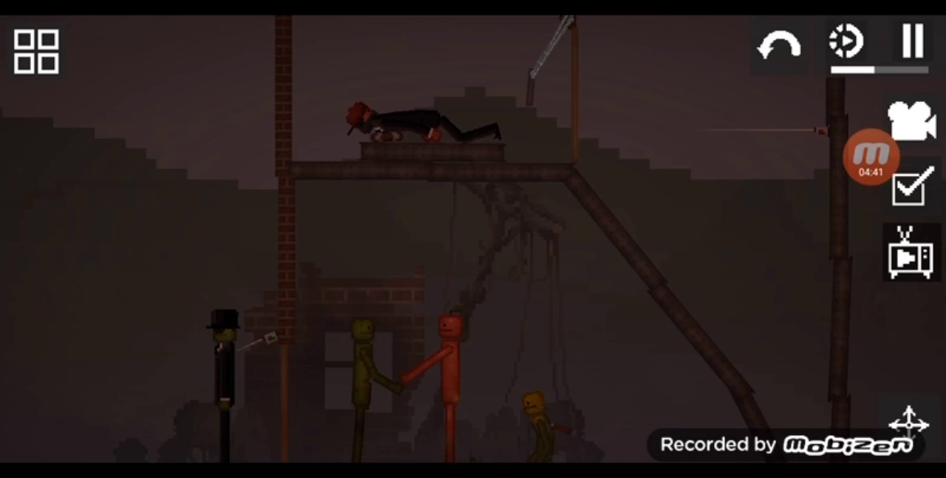